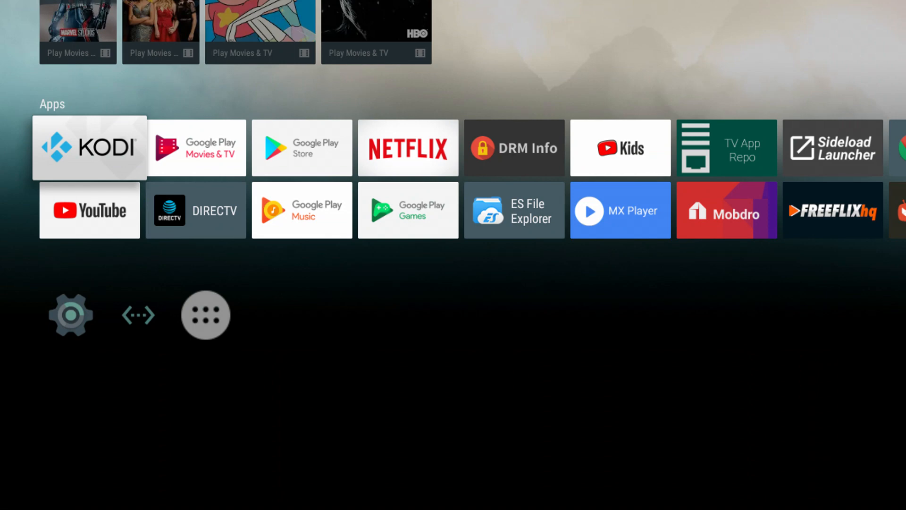
mouse_move(520, 214)
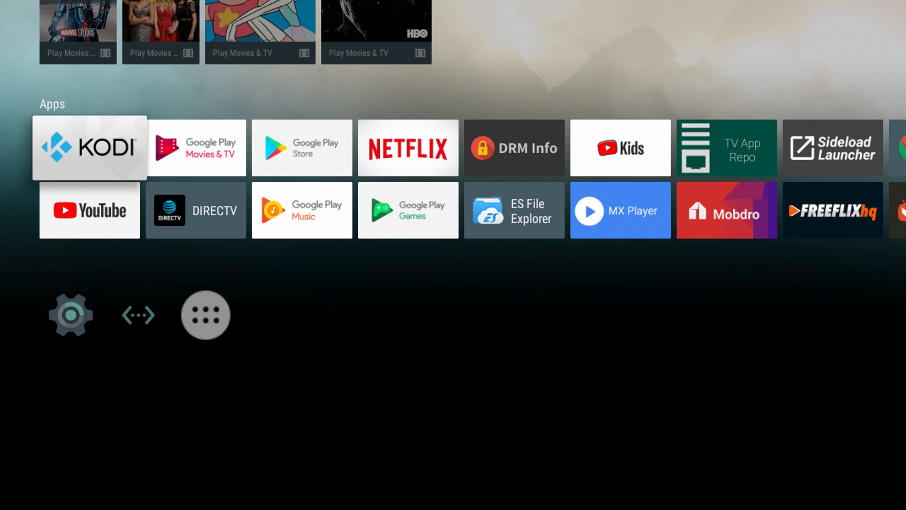
mouse_move(518, 215)
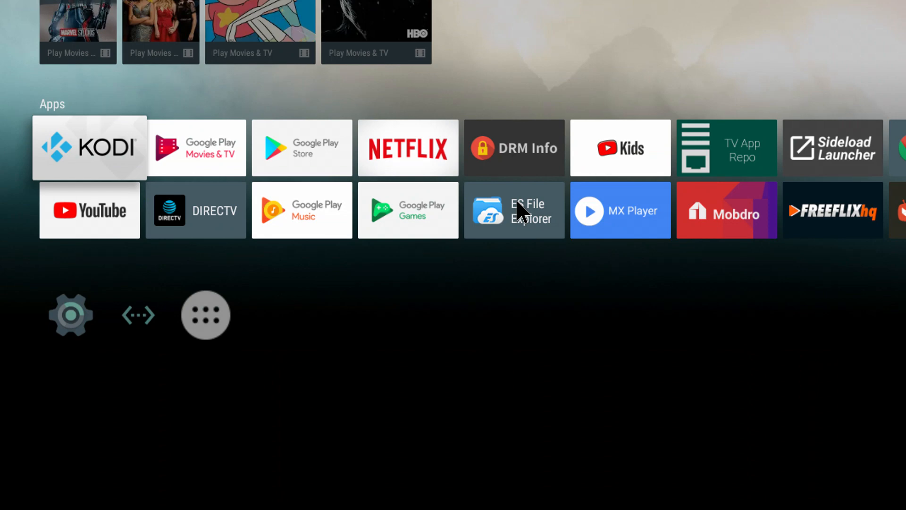
mouse_move(634, 381)
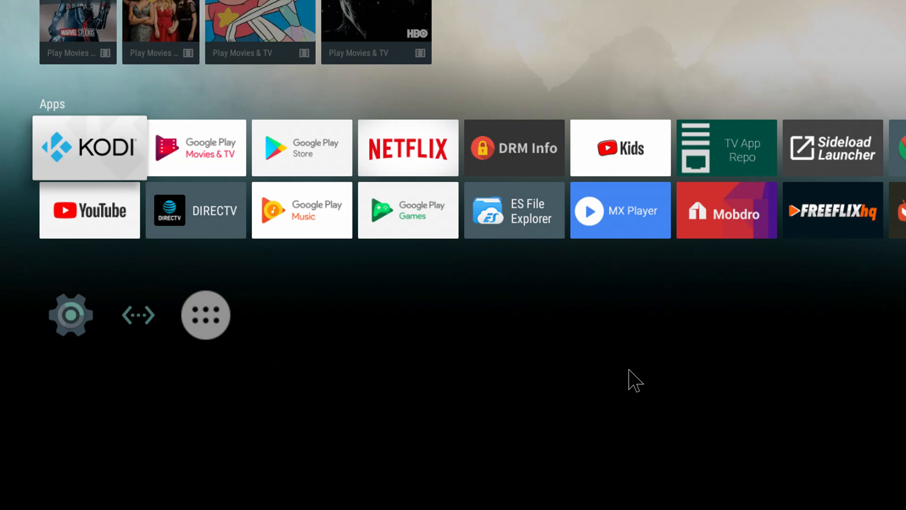
mouse_move(905, 507)
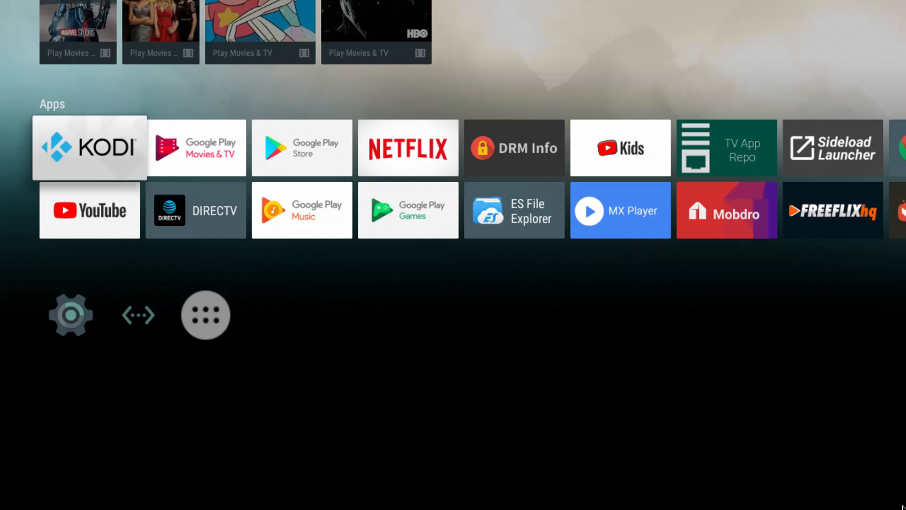
mouse_move(474, 249)
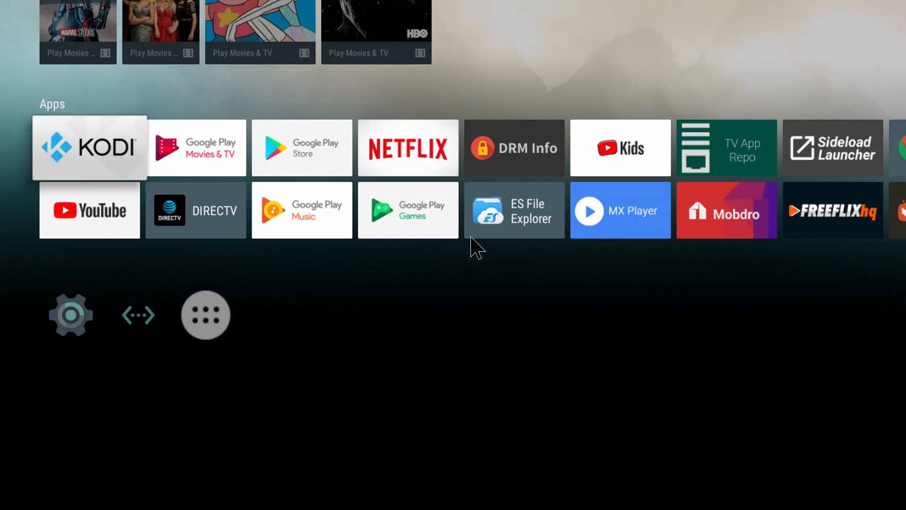
mouse_move(401, 295)
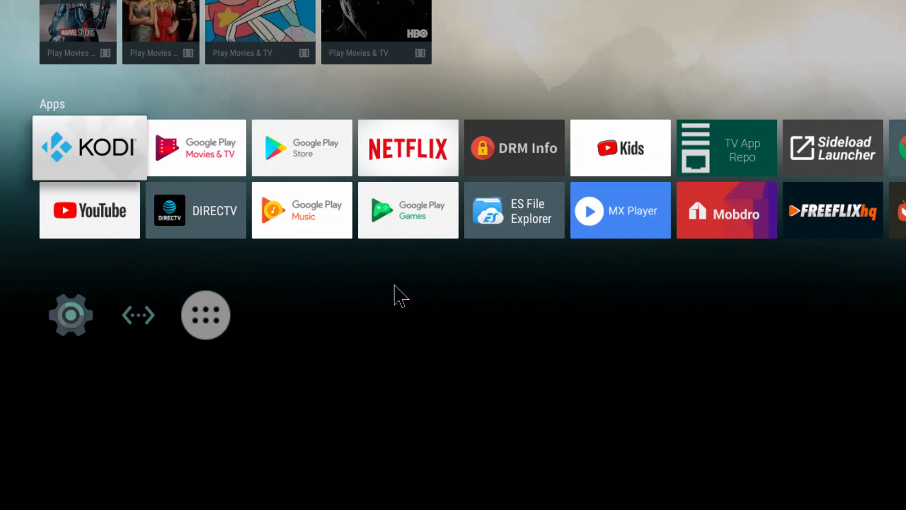
mouse_move(492, 205)
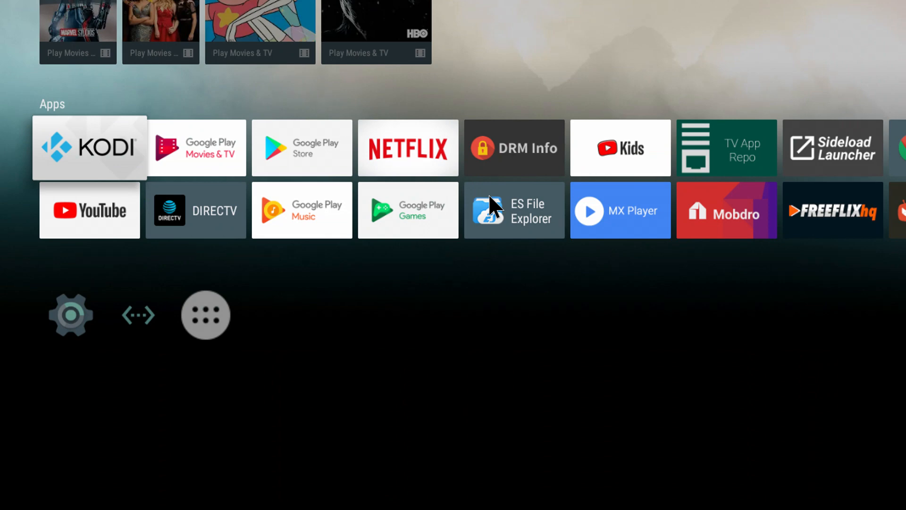
mouse_move(516, 213)
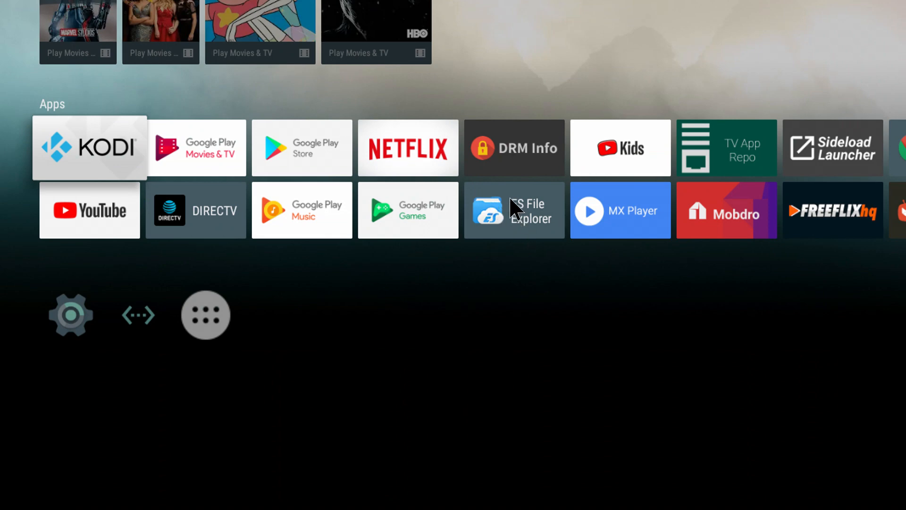
mouse_move(519, 222)
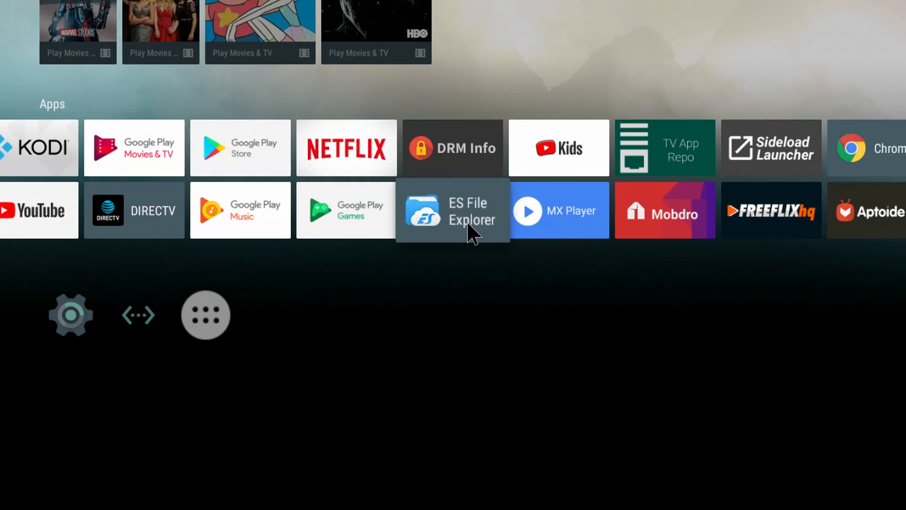
Launch ES File Explorer from its tile and bring up the side menu.
left_click(453, 209)
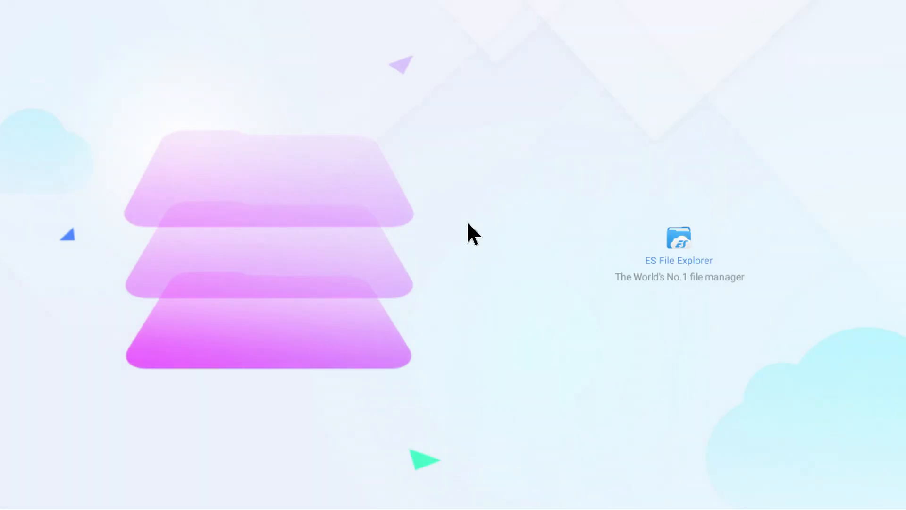
left_click(679, 239)
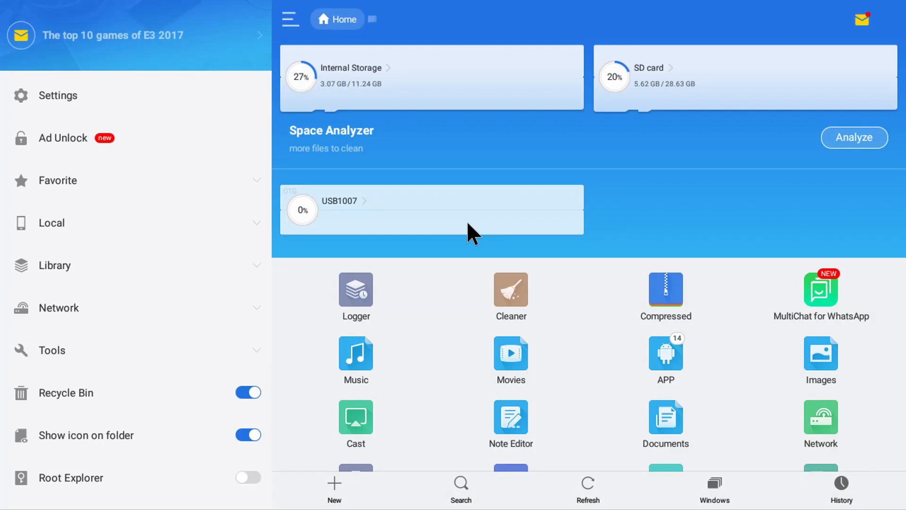
mouse_move(481, 253)
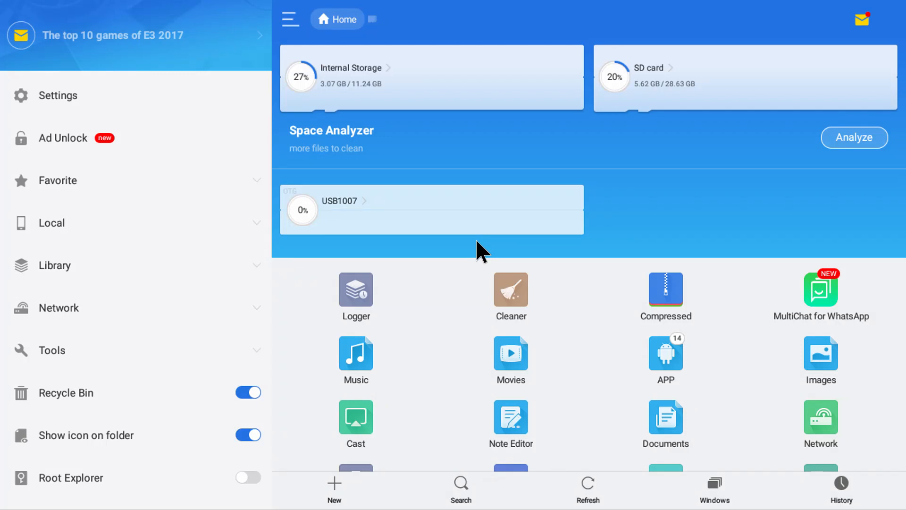
mouse_move(221, 108)
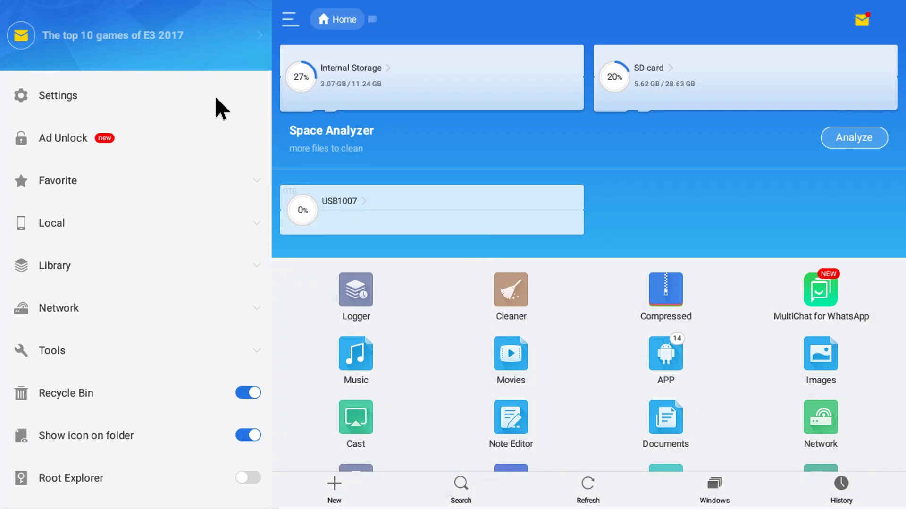
mouse_move(81, 222)
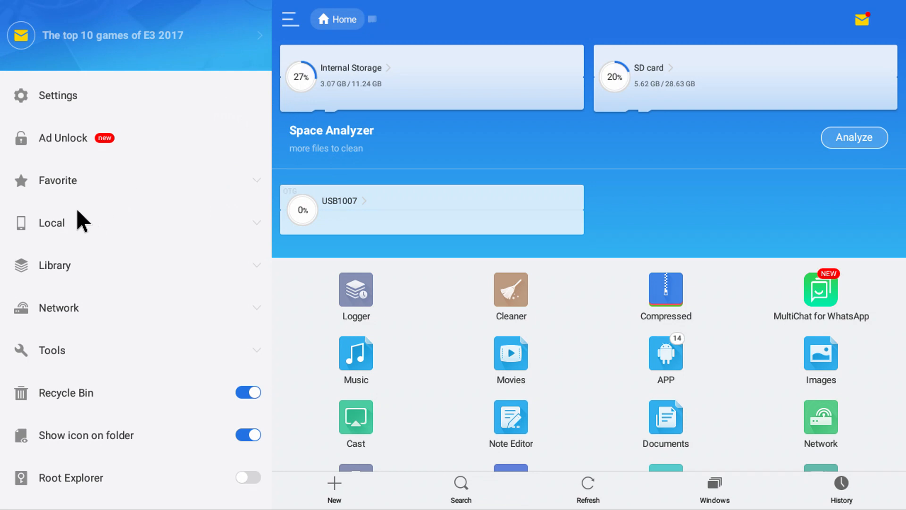
mouse_move(75, 122)
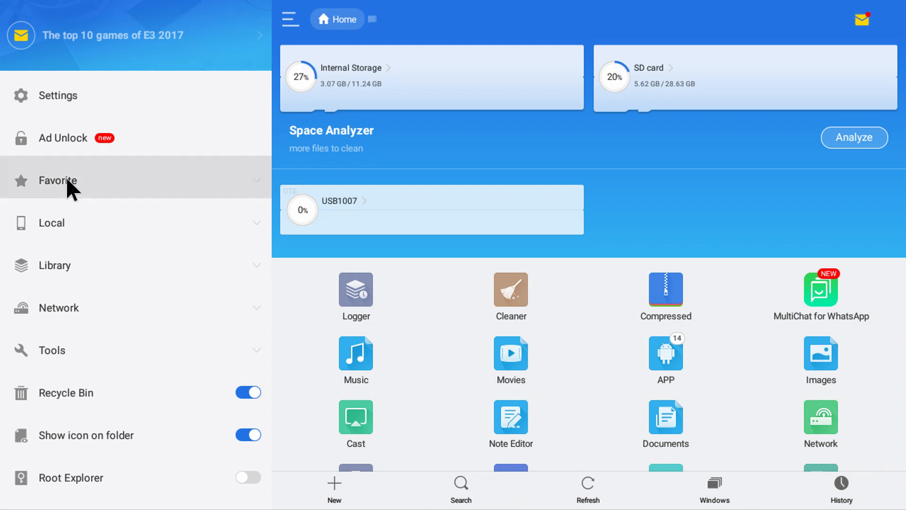
Expand Favorite in the side menu and start an empty Add to favorite form.
left_click(57, 179)
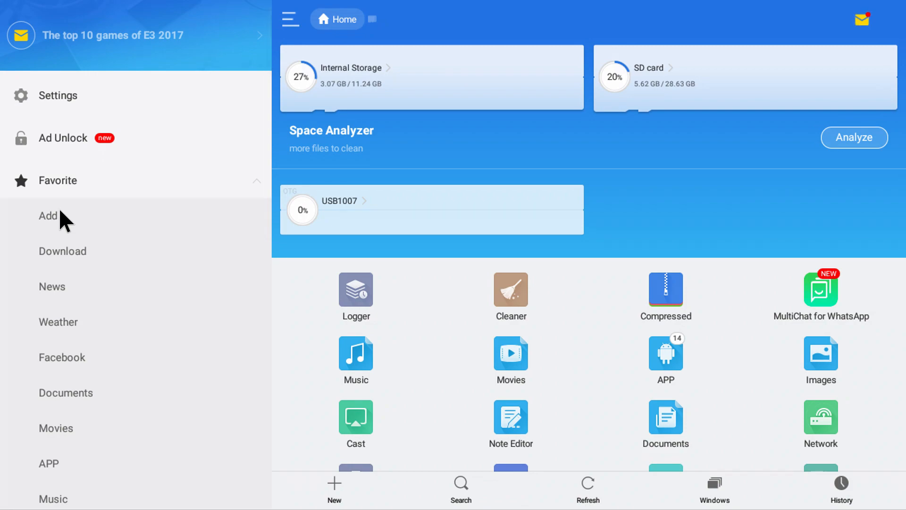
left_click(48, 216)
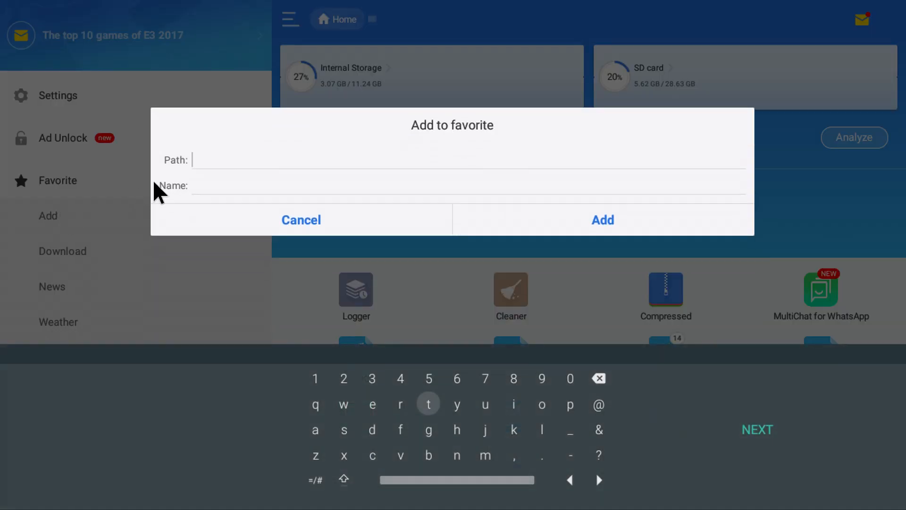
mouse_move(227, 157)
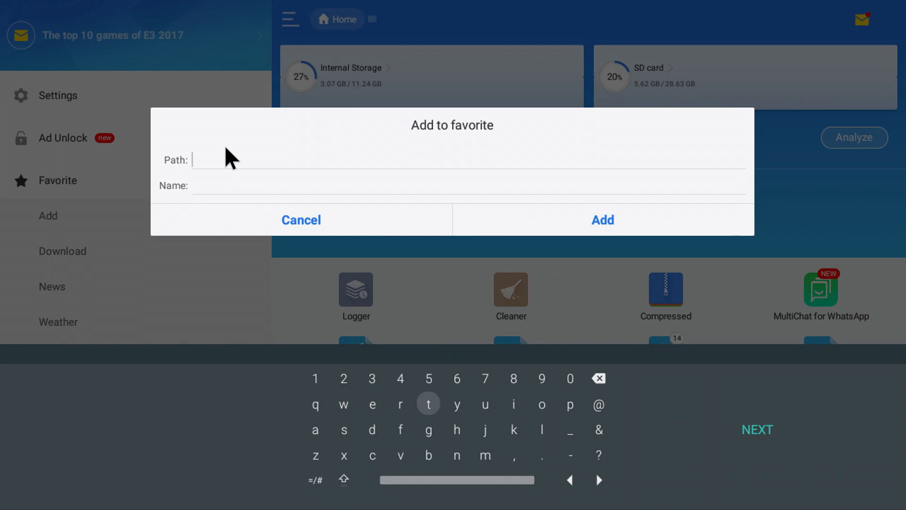
type("htt")
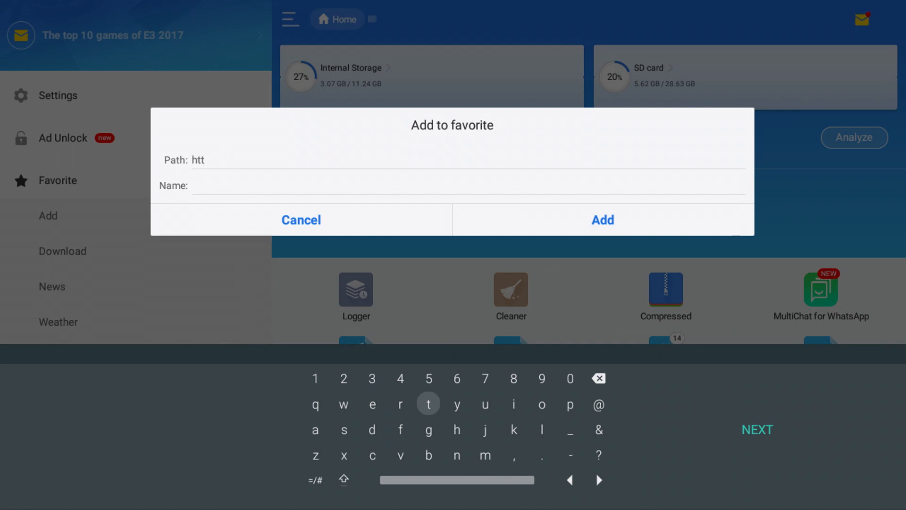
left_click(570, 404)
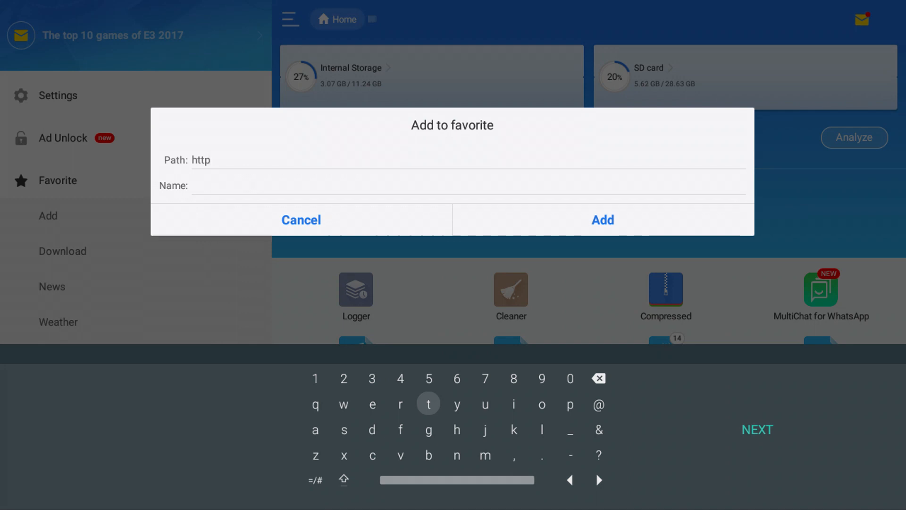
type("://")
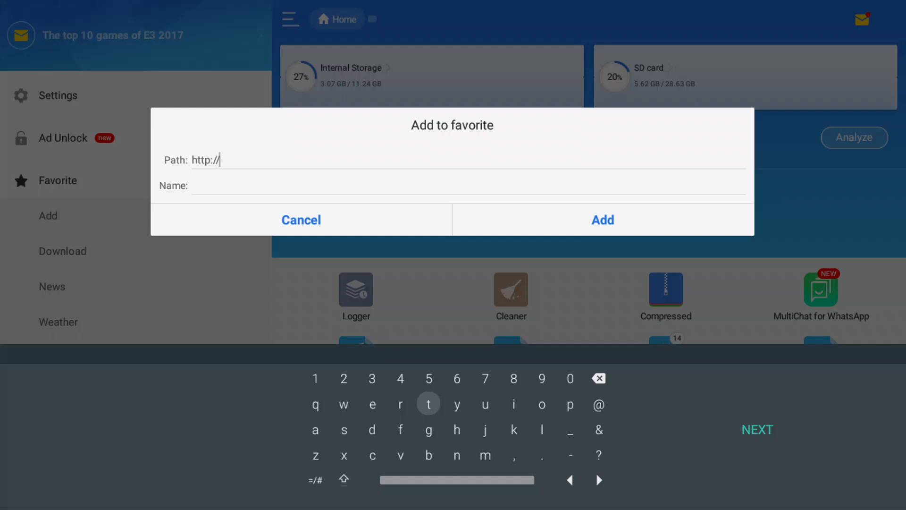
type("wick")
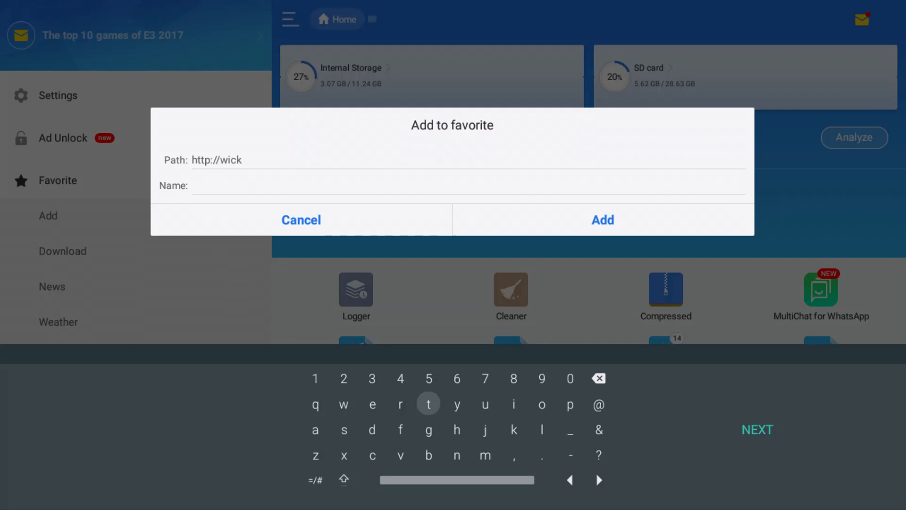
type("edtv")
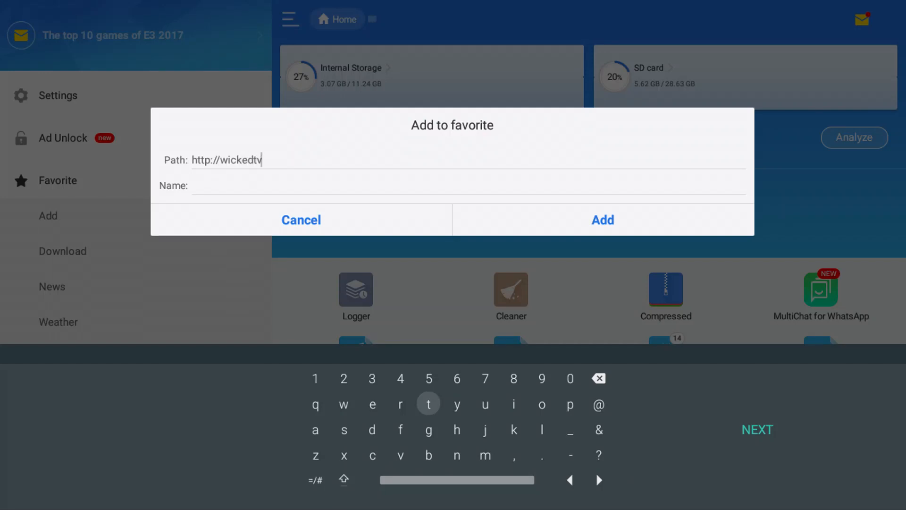
type(".dd")
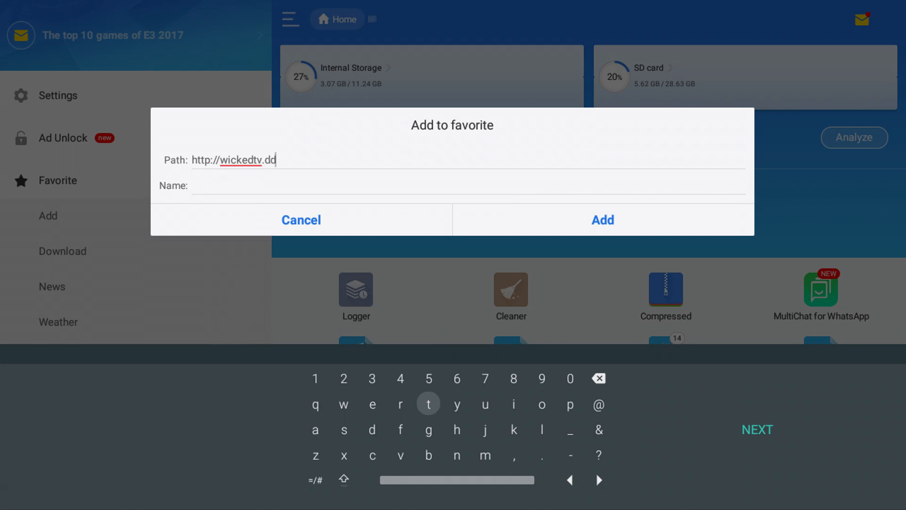
type("ns")
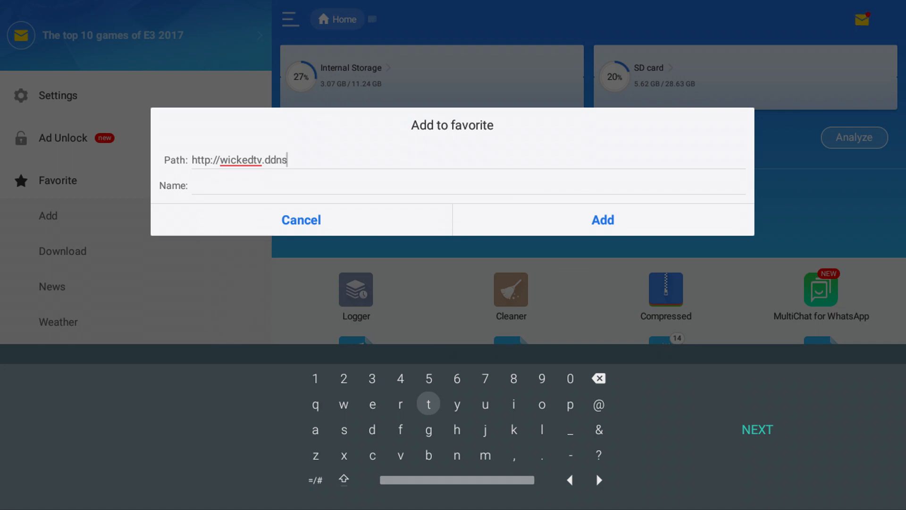
type("n")
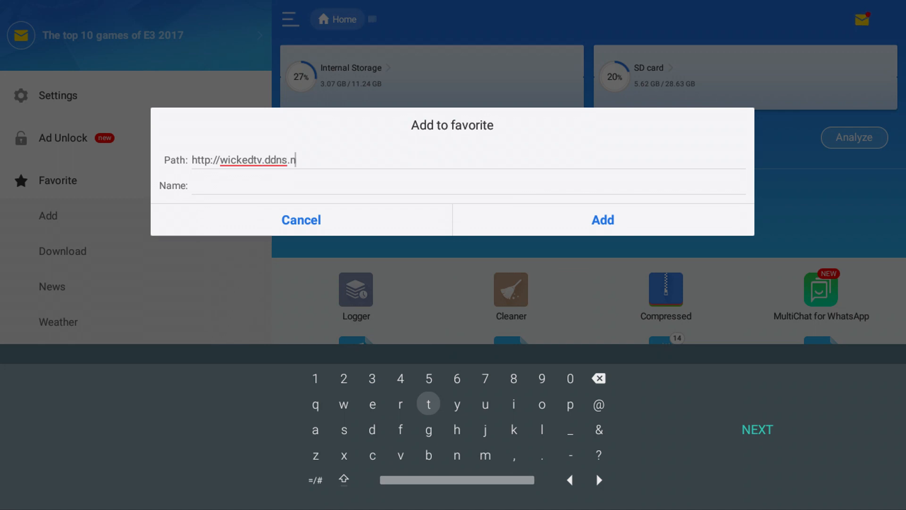
type("et:25")
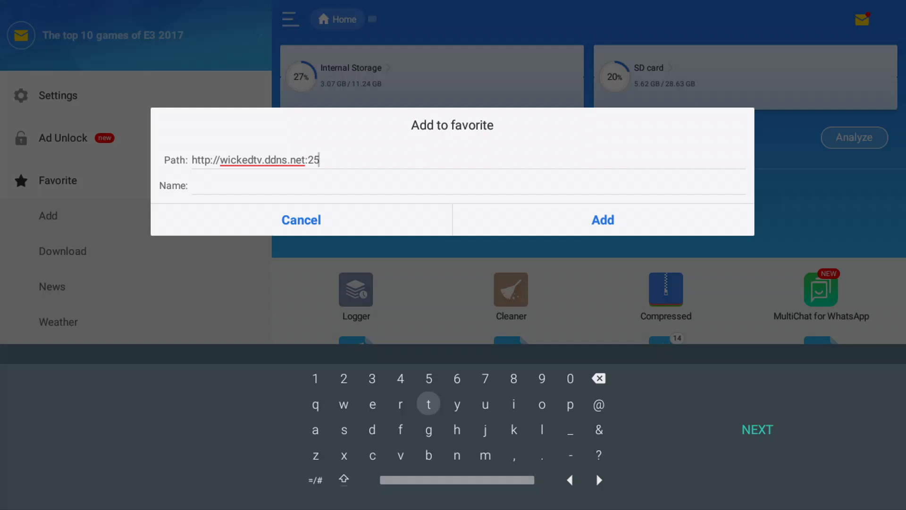
type("46")
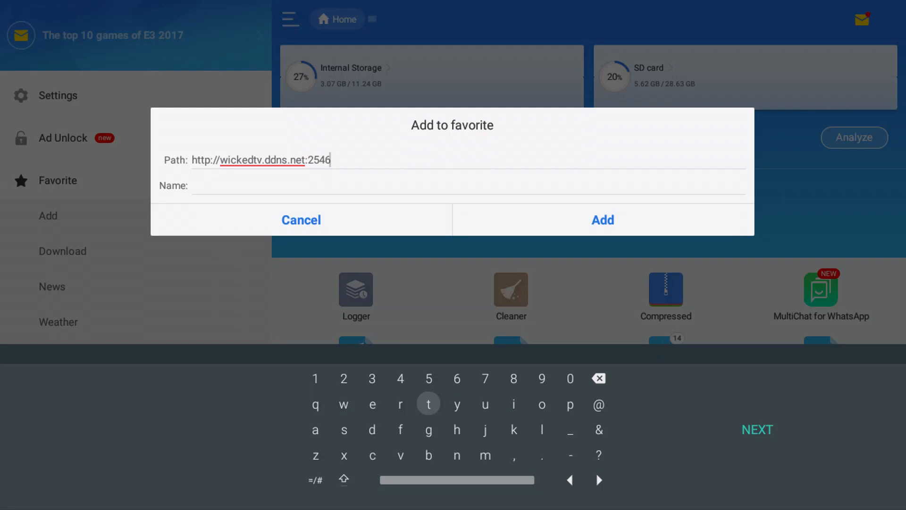
type("1/wic")
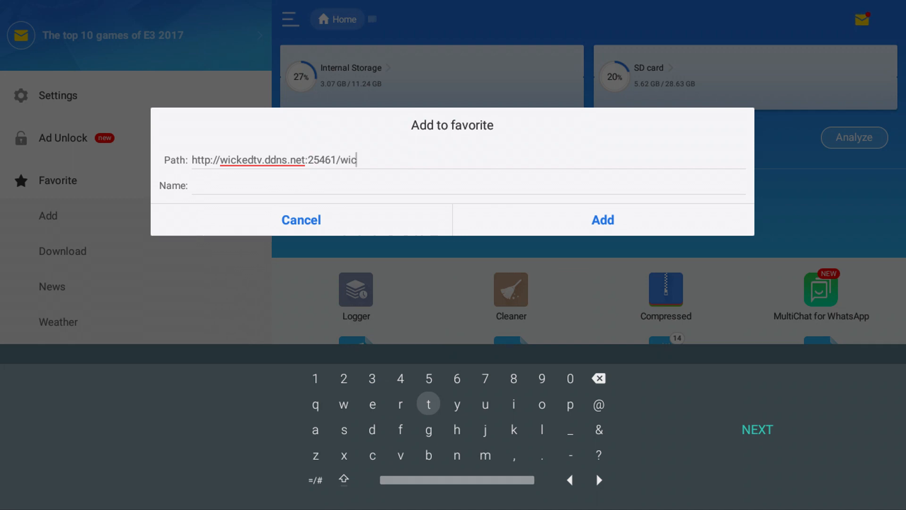
type("ked")
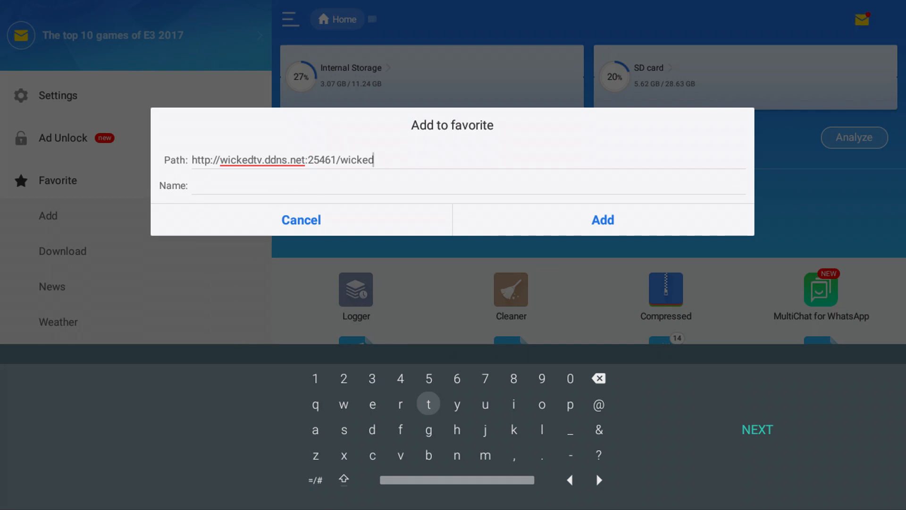
type("1")
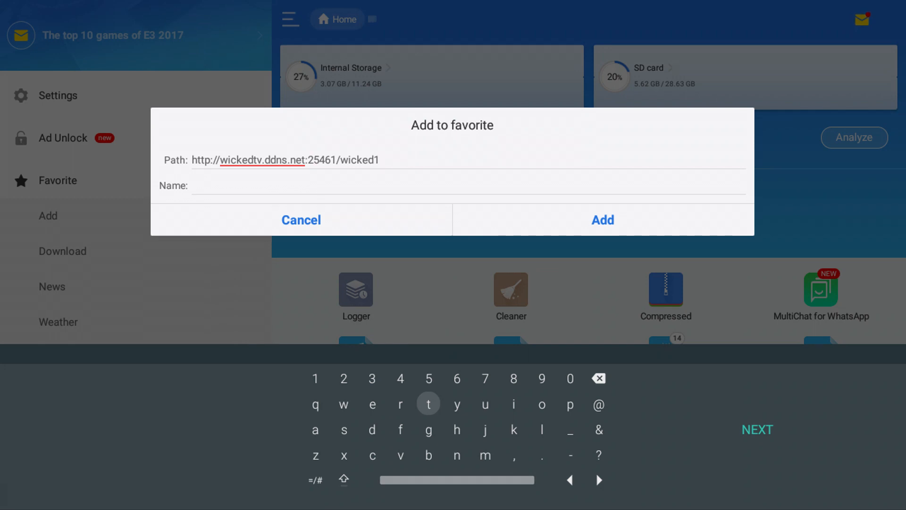
type("poin")
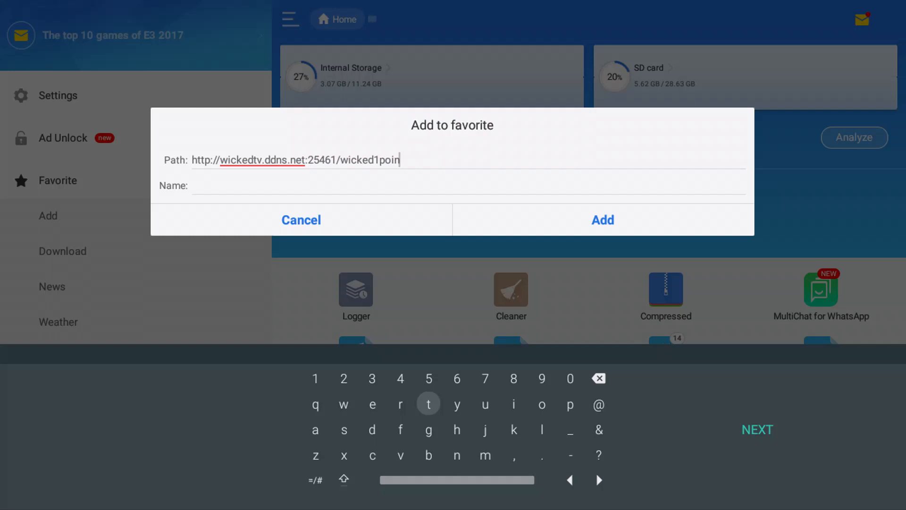
type("t")
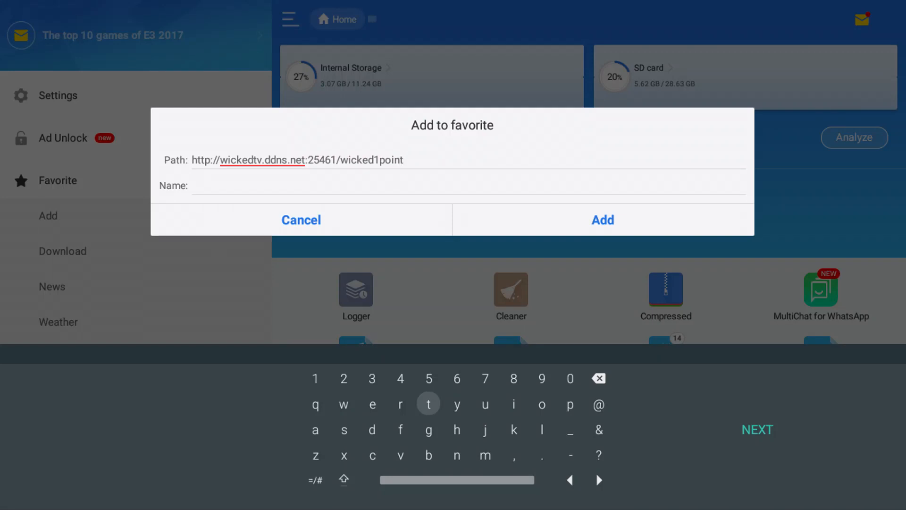
type("3")
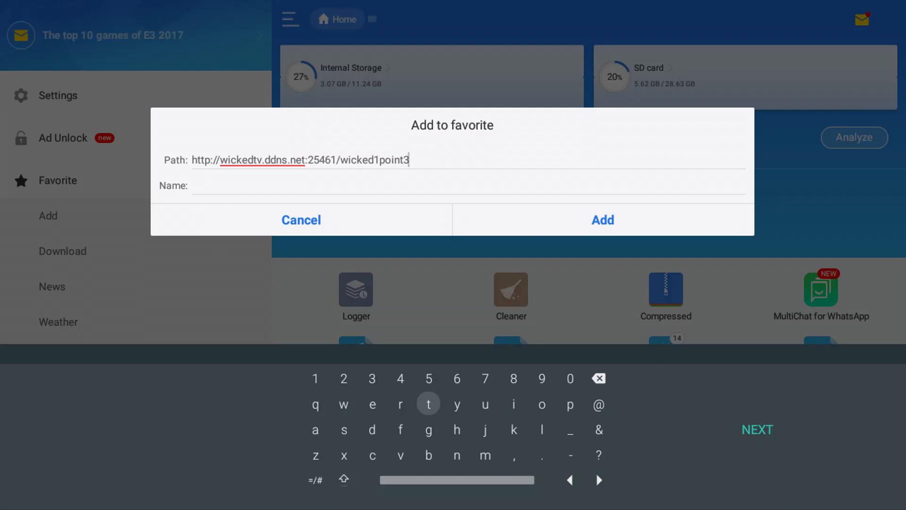
type("a")
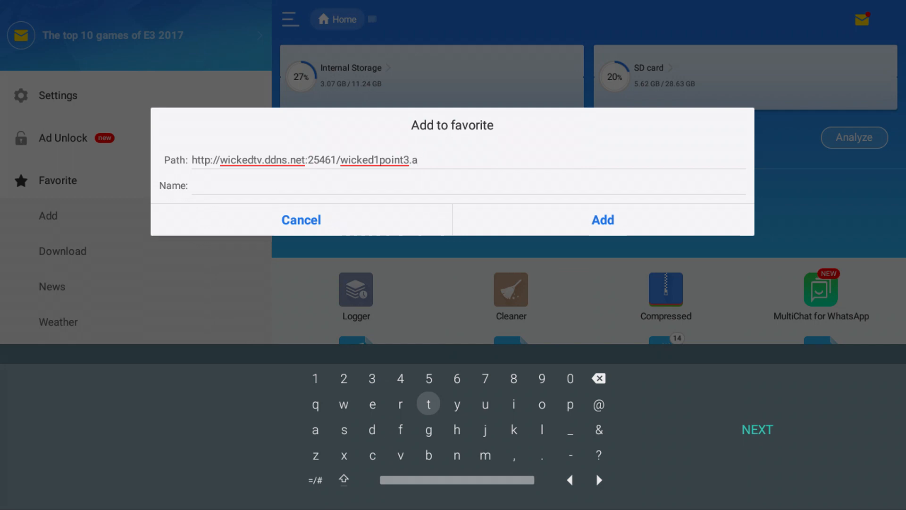
type("pk")
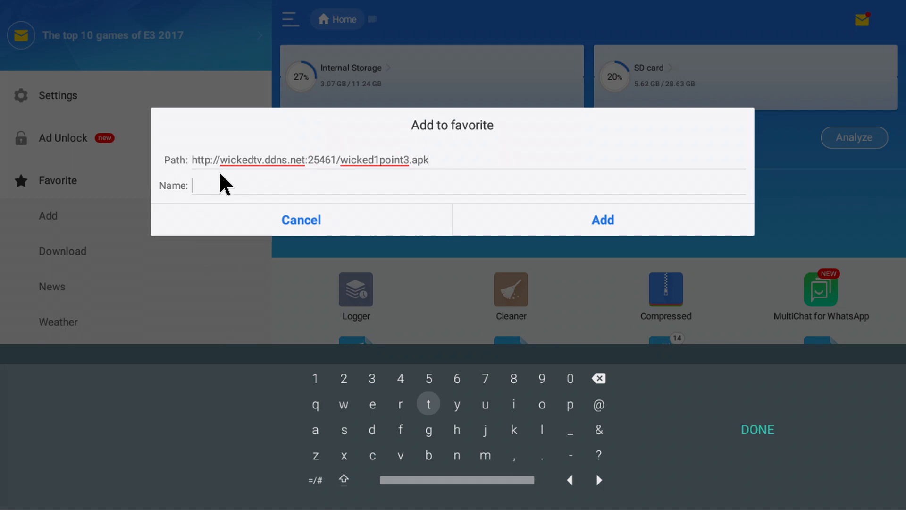
Name the favorite wicked1.3 and add it.
type("w")
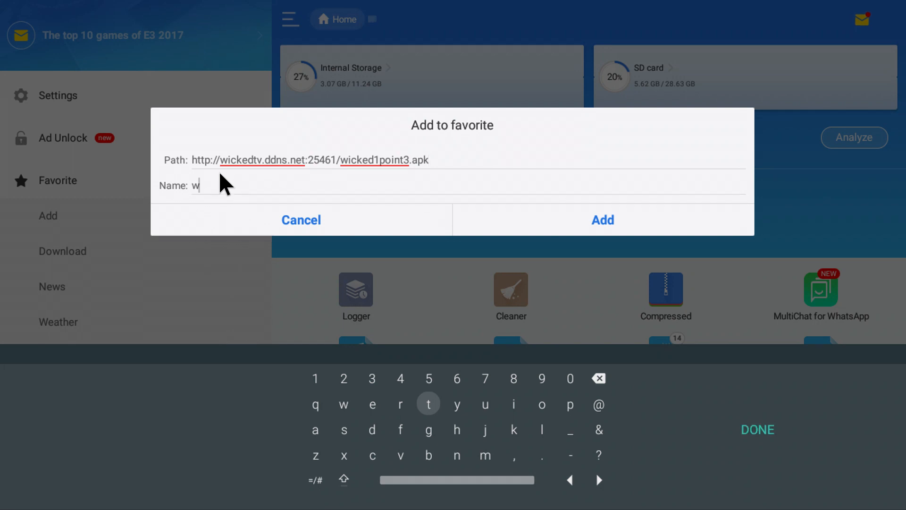
type("icked1.3")
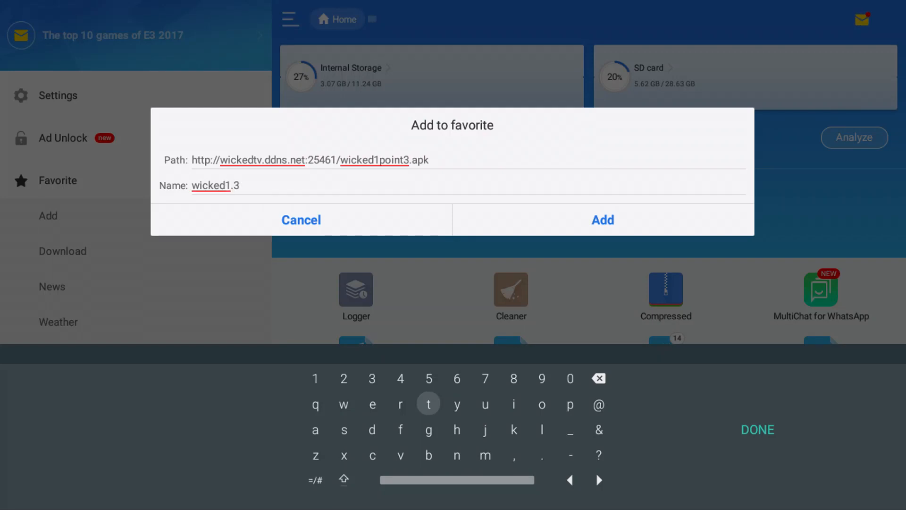
left_click(603, 221)
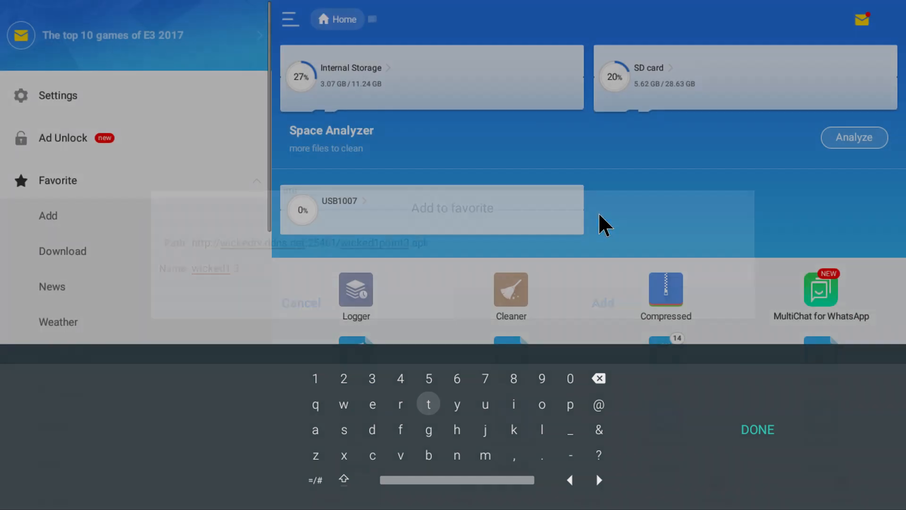
Open the wicked1.3 favorite to download wicked1point3.apk into the Download folder.
left_click(757, 430)
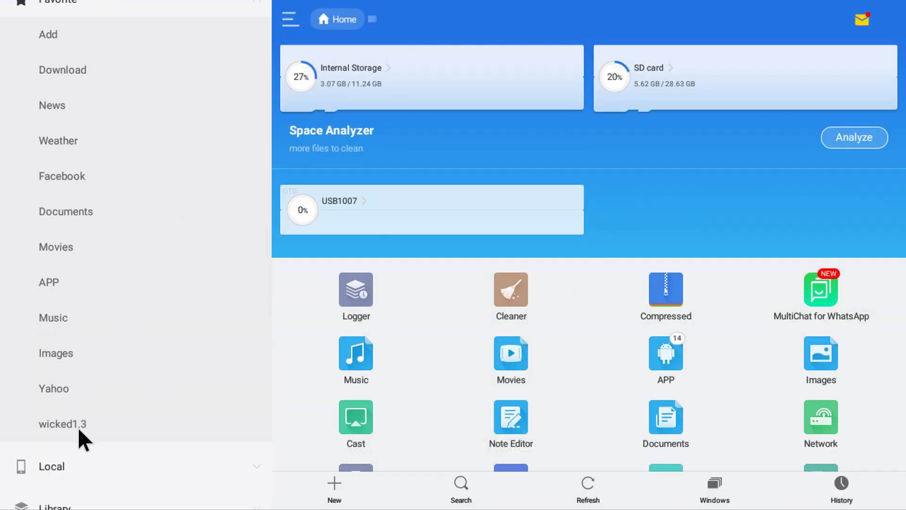
left_click(62, 424)
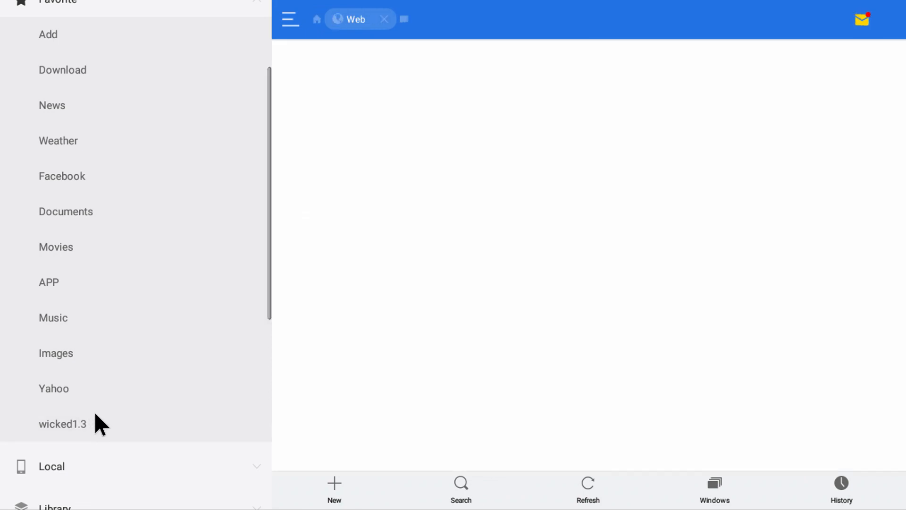
left_click(63, 424)
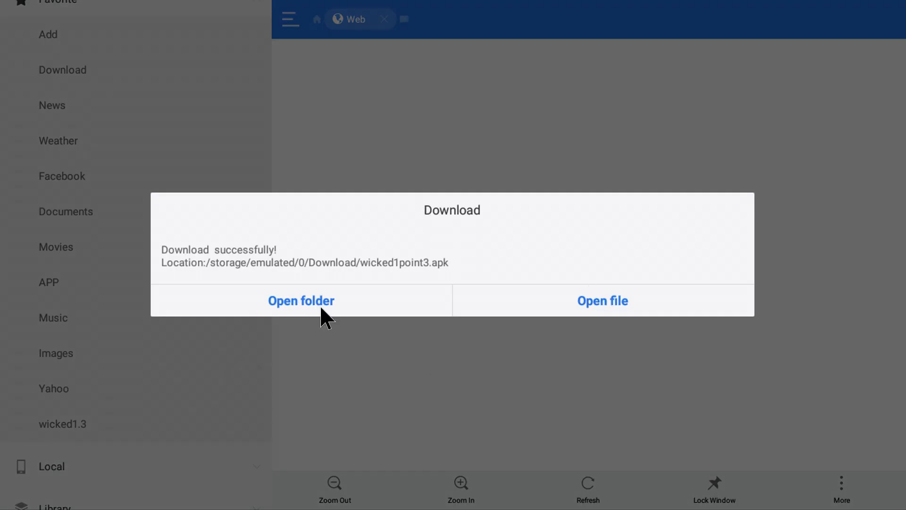
mouse_move(583, 307)
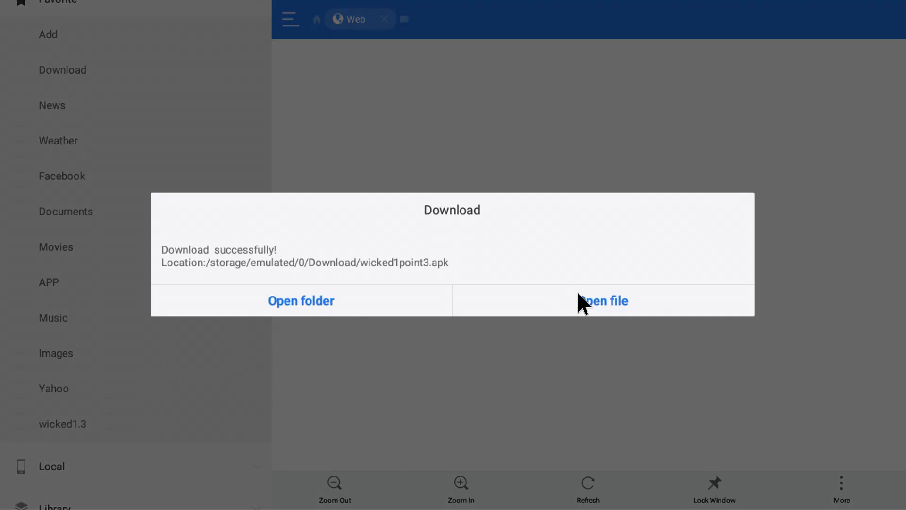
Open wicked1point3.apk and choose Install with Package installer.
left_click(604, 301)
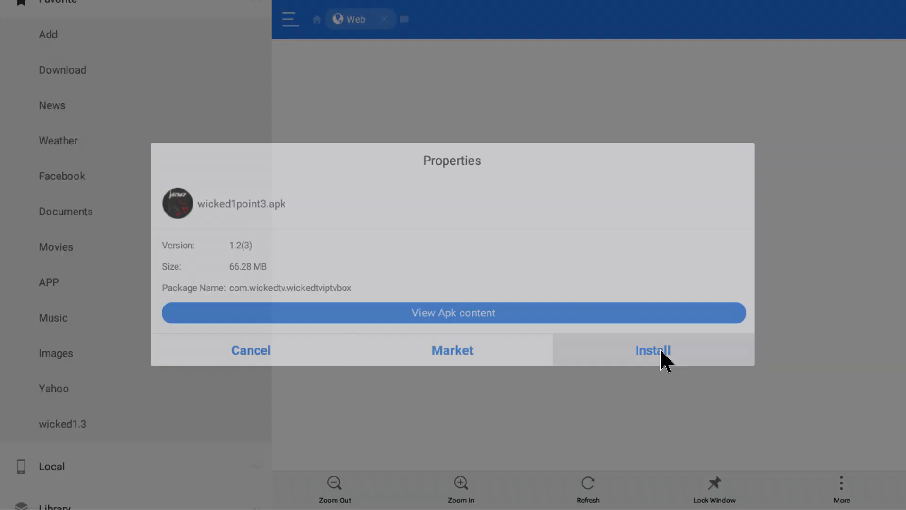
left_click(652, 350)
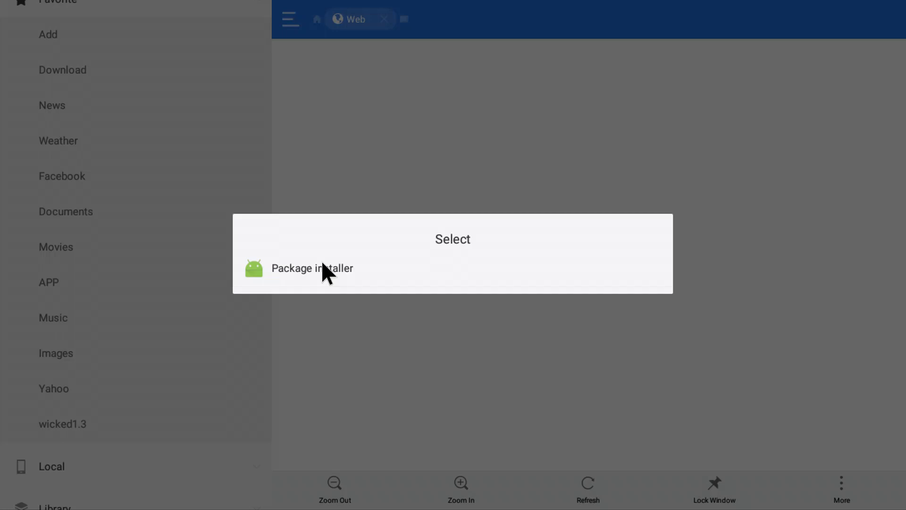
left_click(312, 268)
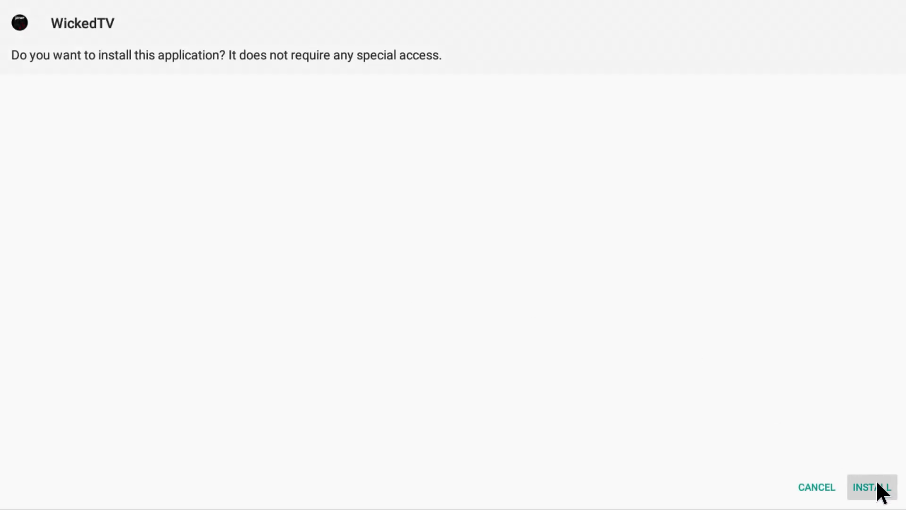
Confirm INSTALL for WickedTV and wait for 'App installed'.
left_click(875, 487)
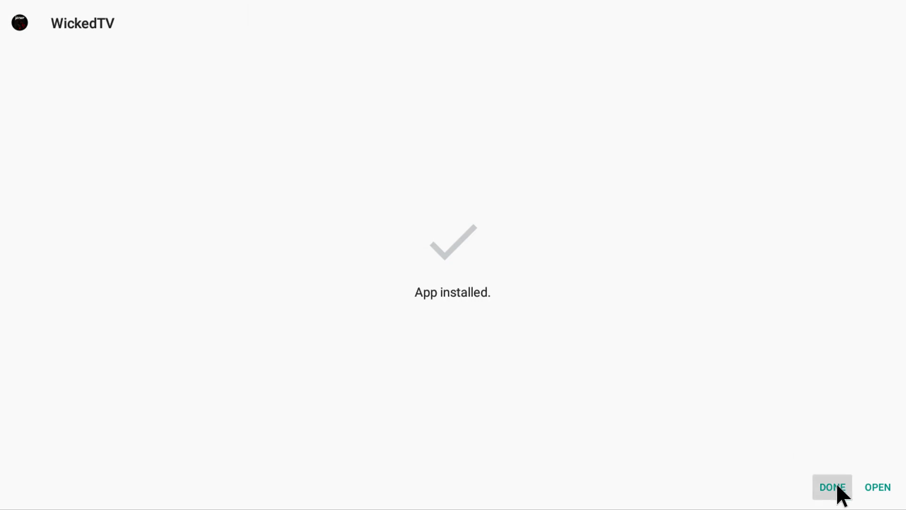
mouse_move(844, 498)
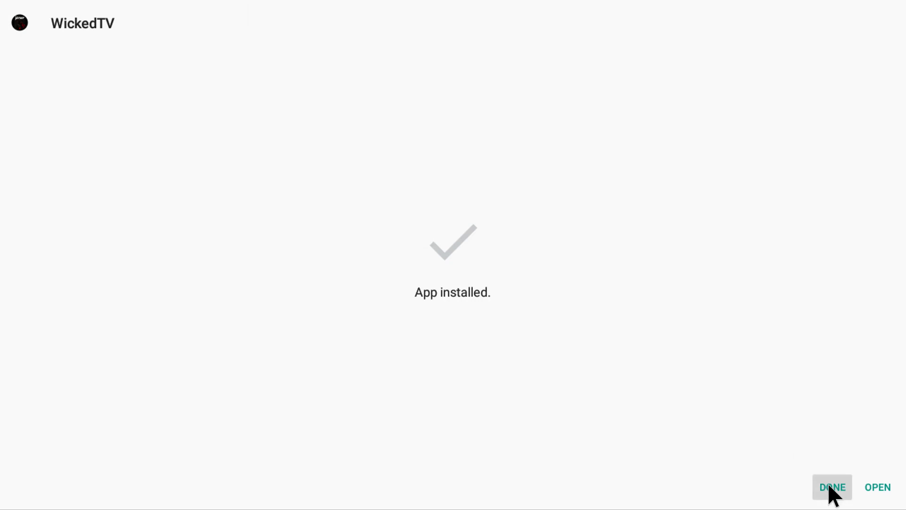
mouse_move(710, 257)
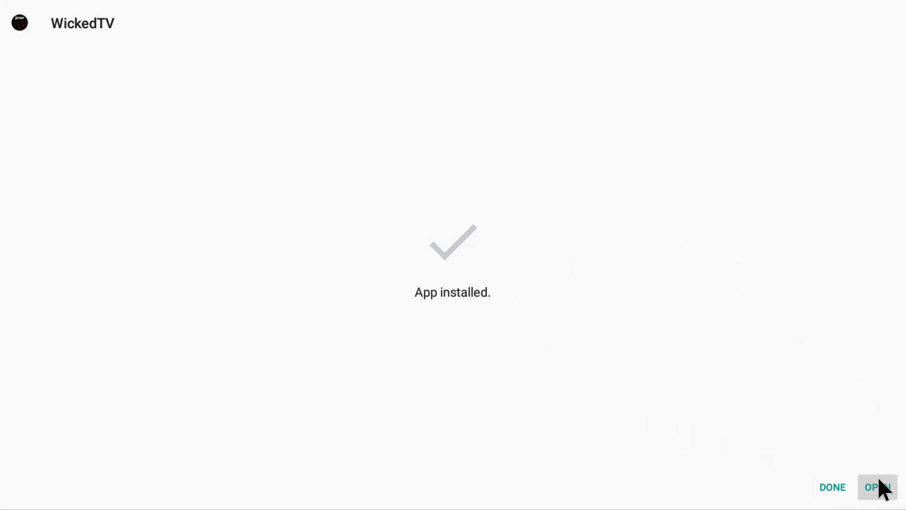
Open WickedTV from the installer to reach its login screen.
left_click(875, 487)
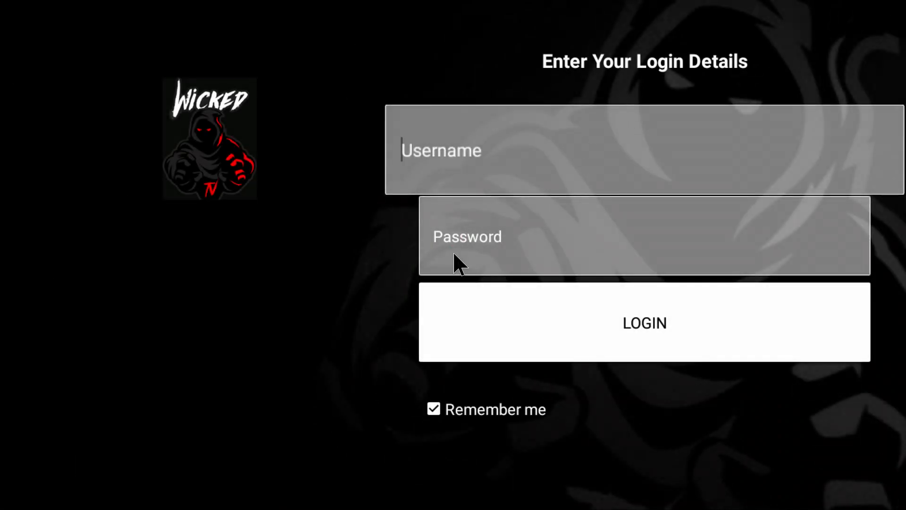
mouse_move(226, 145)
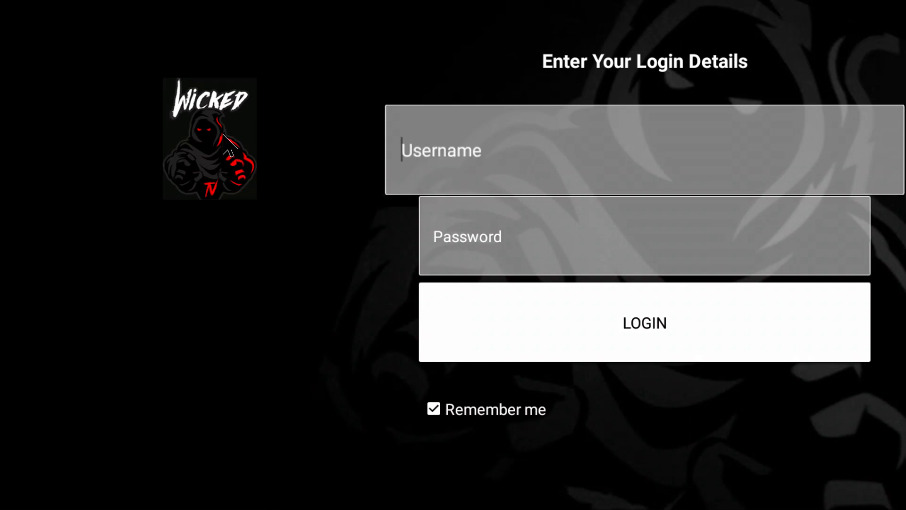
mouse_move(432, 299)
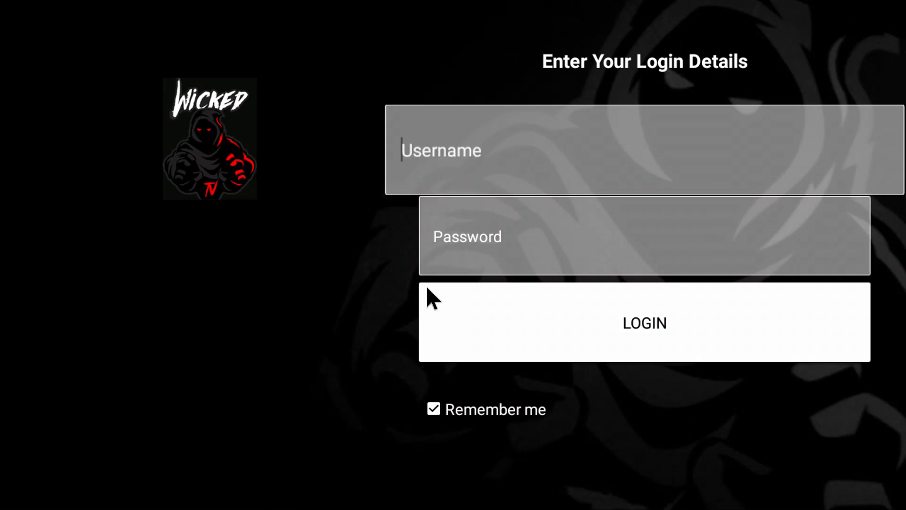
mouse_move(371, 310)
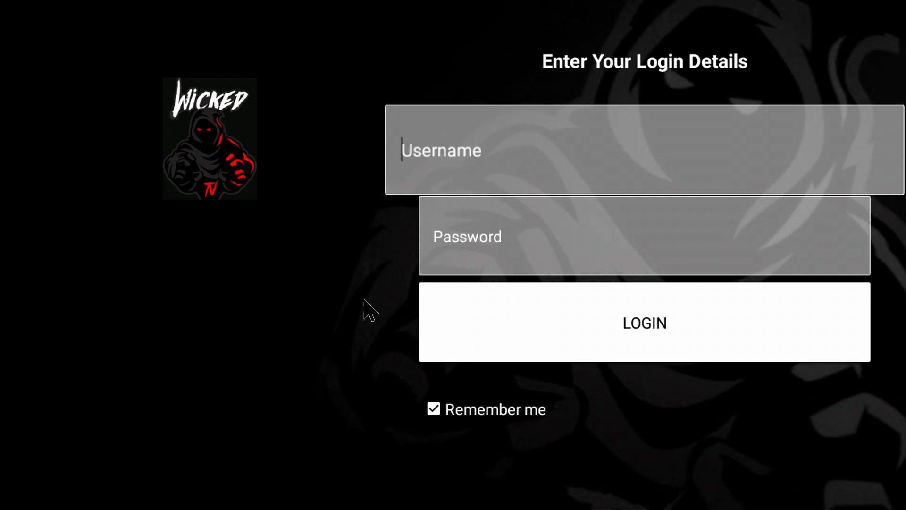
mouse_move(326, 301)
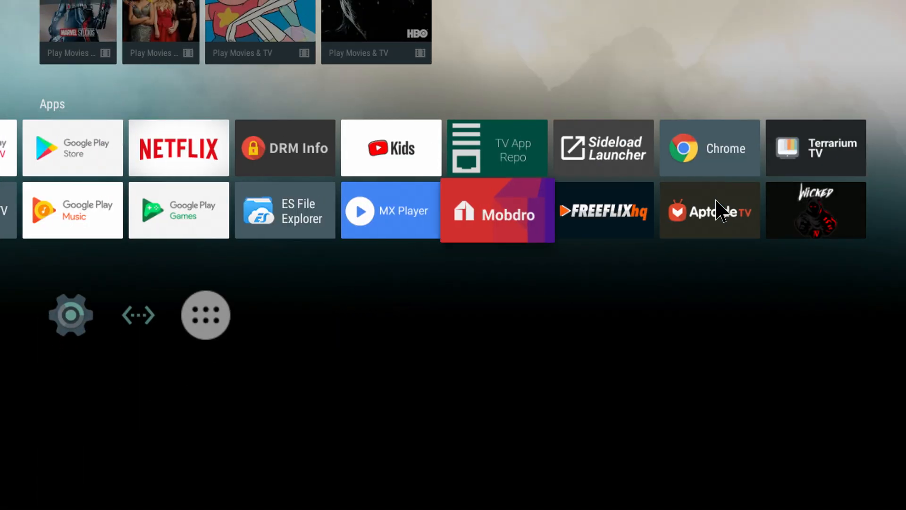
mouse_move(288, 226)
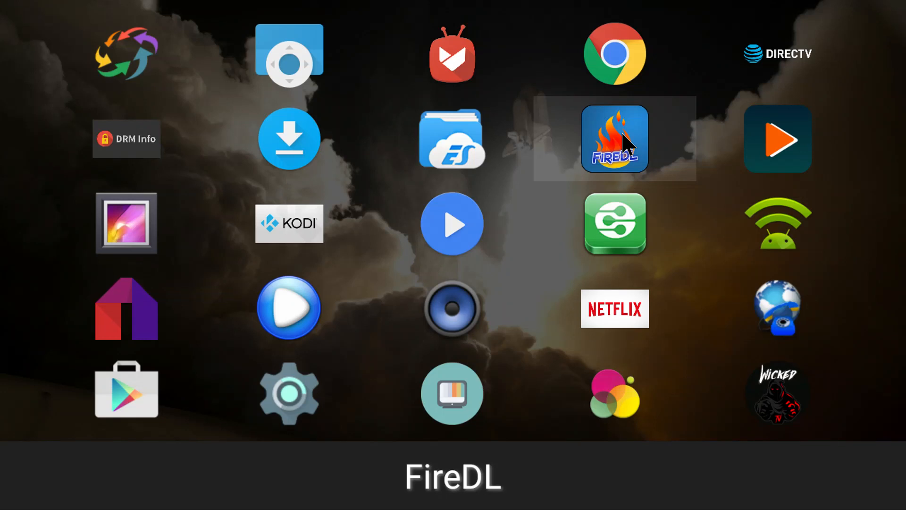
Launch FireDL from the Android TV app grid.
left_click(615, 139)
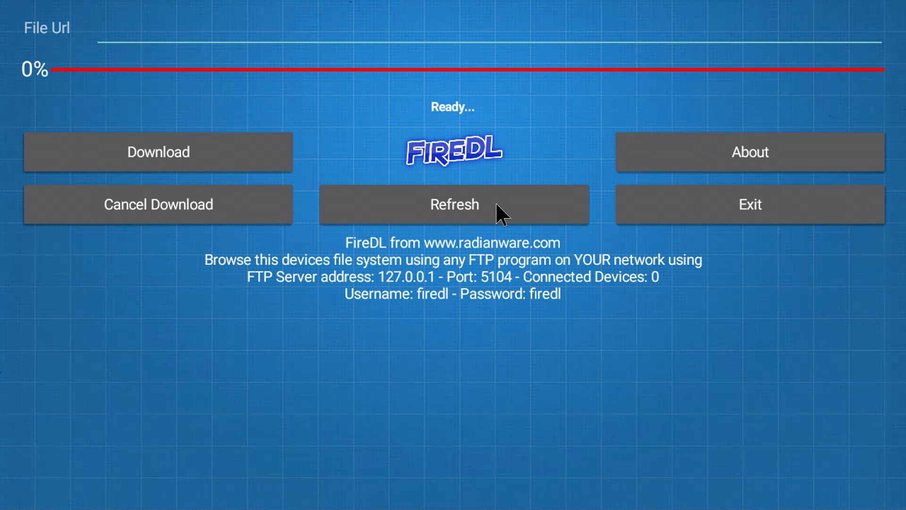
type("3")
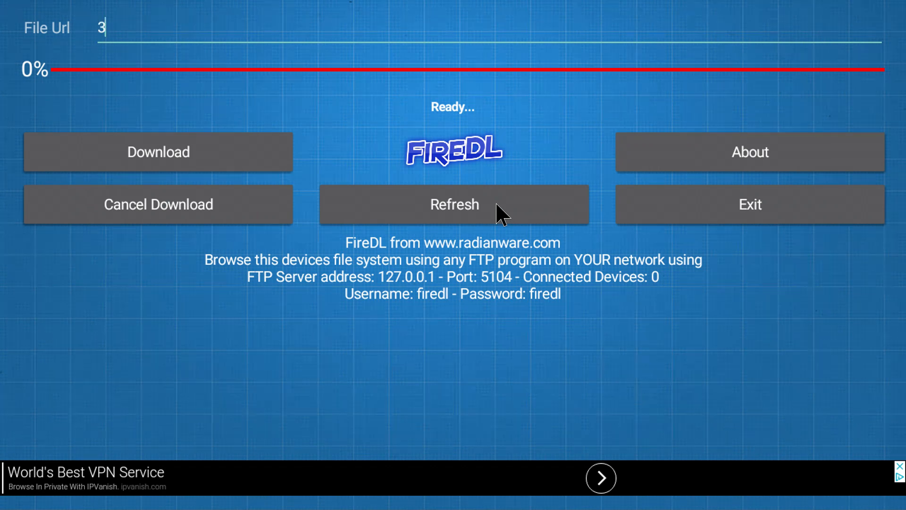
type("566")
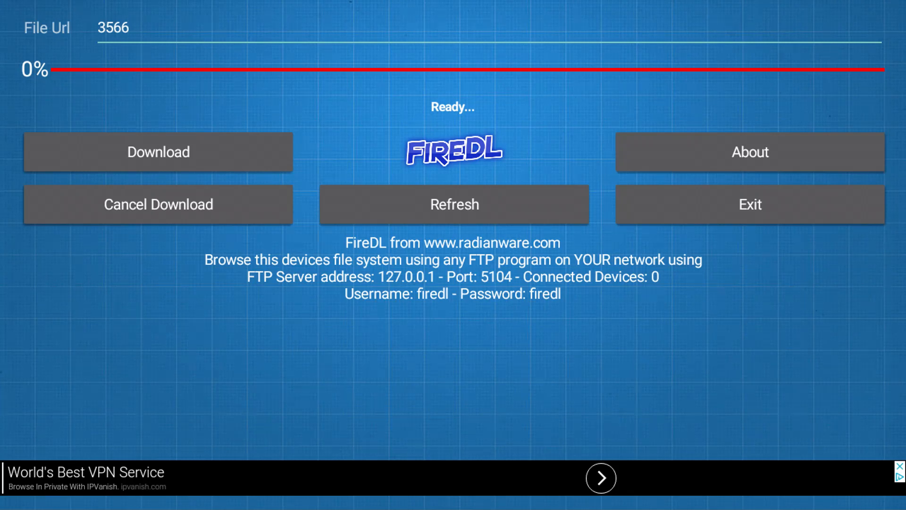
type("http://wickedtv.ddns.net:25461/wicked1point3.apk")
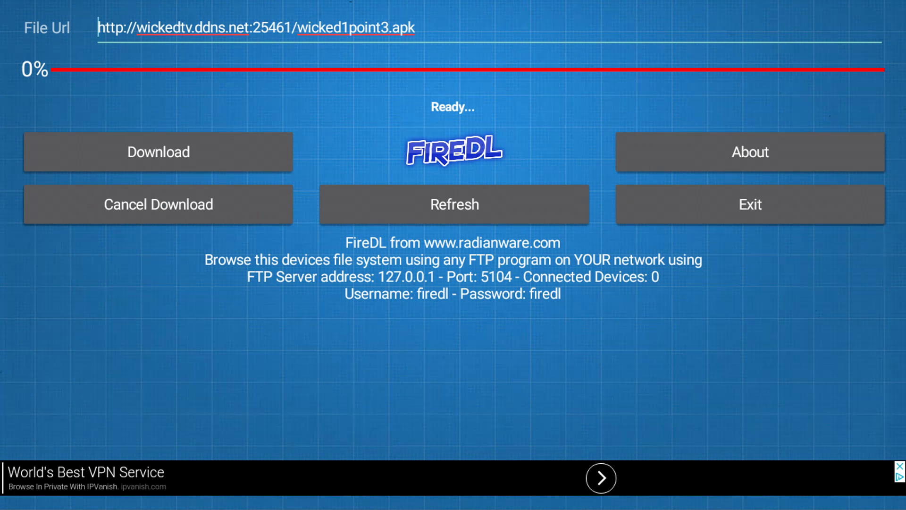
mouse_move(169, 150)
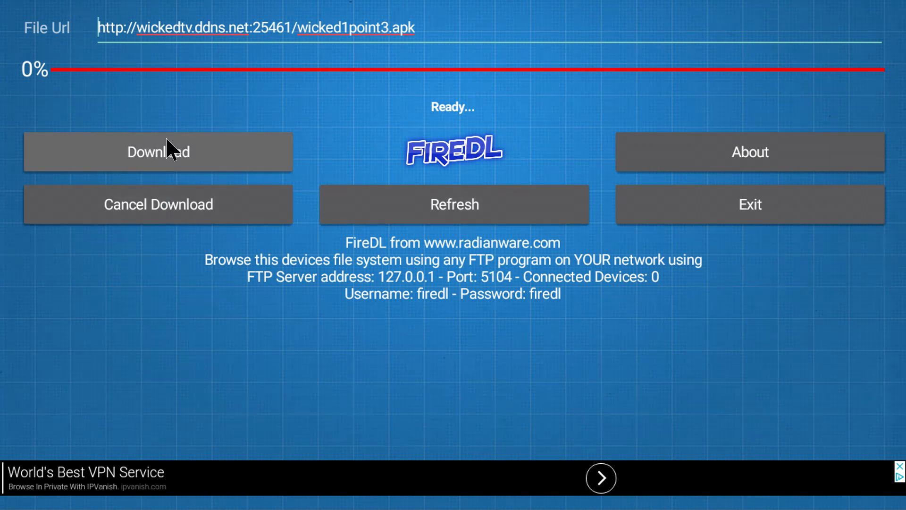
left_click(159, 152)
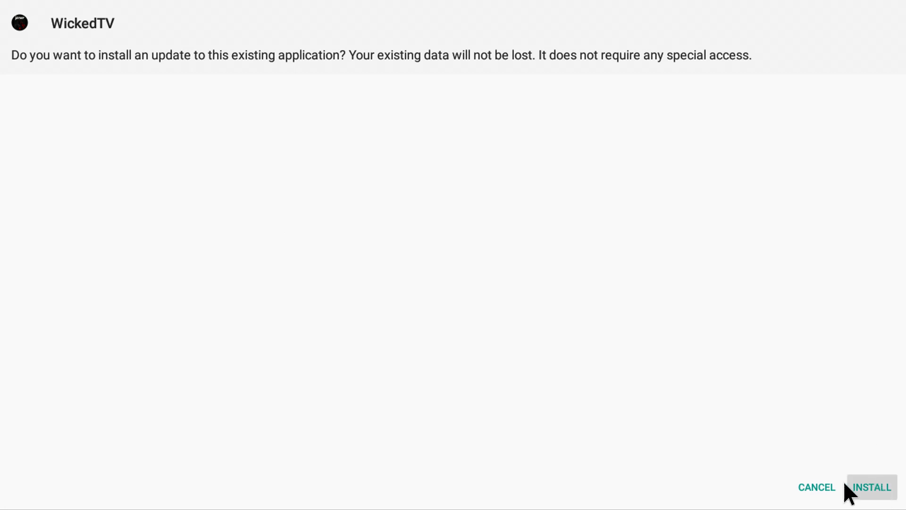
mouse_move(899, 490)
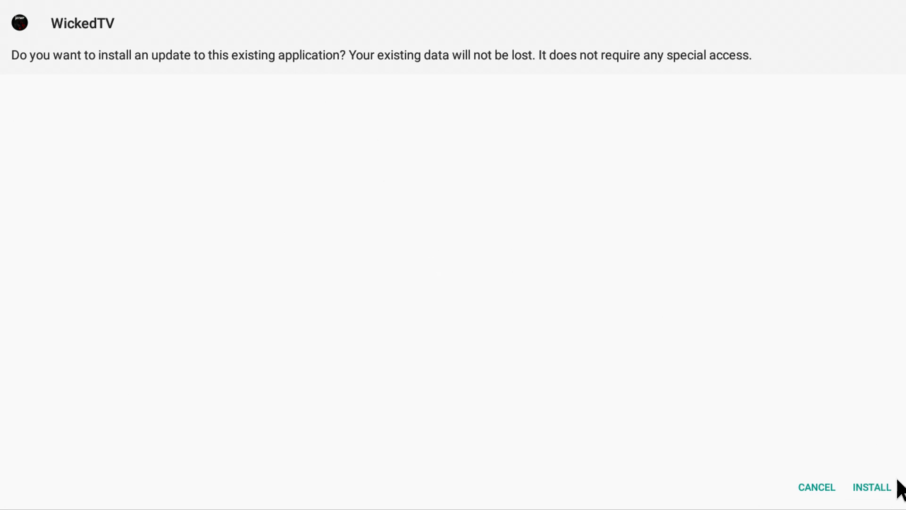